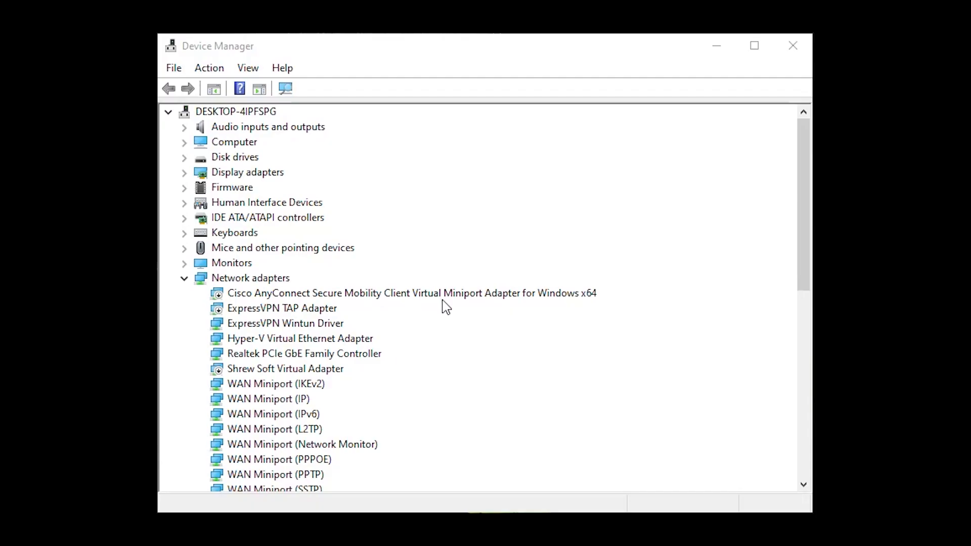
Open a serial console session on COM3 at 115200 baud with flow control set to None
scroll(down, 3)
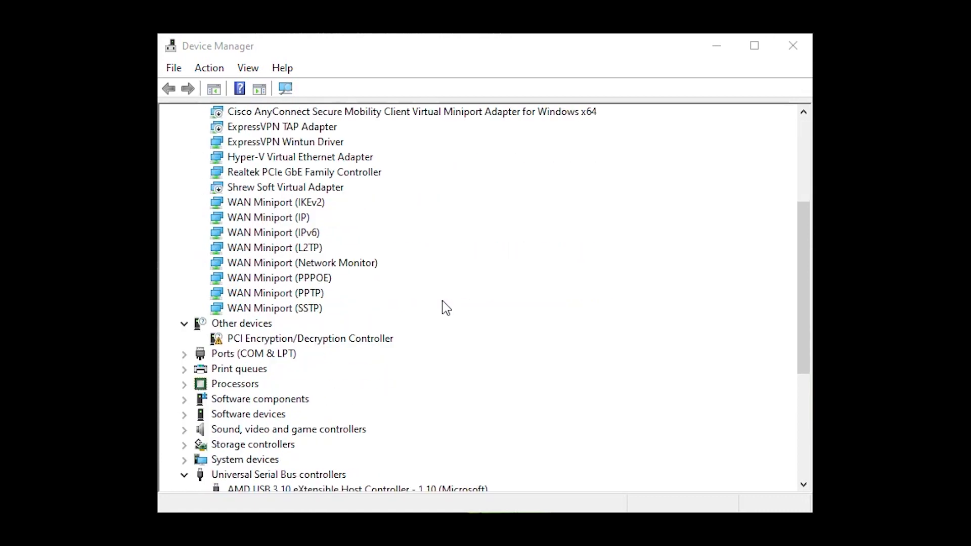
click(184, 353)
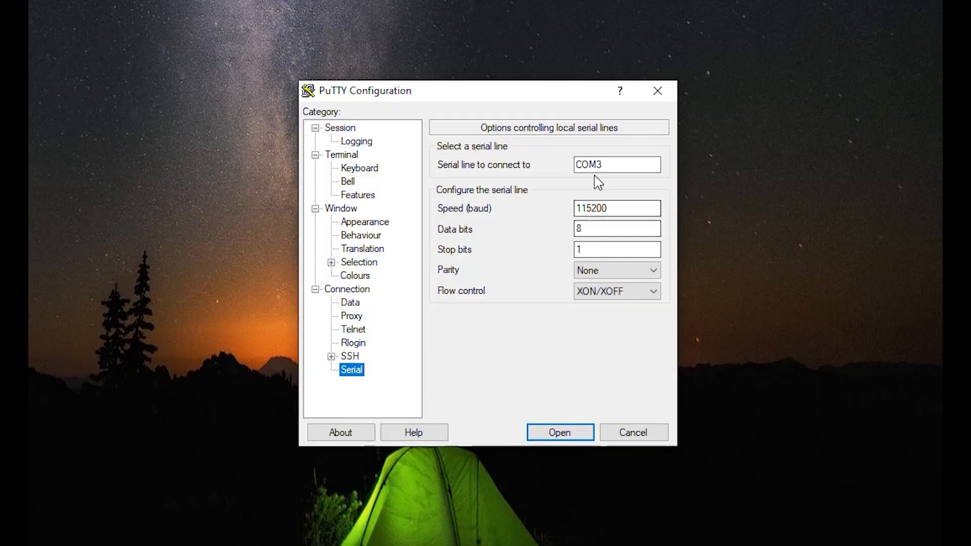
mouse_move(588, 211)
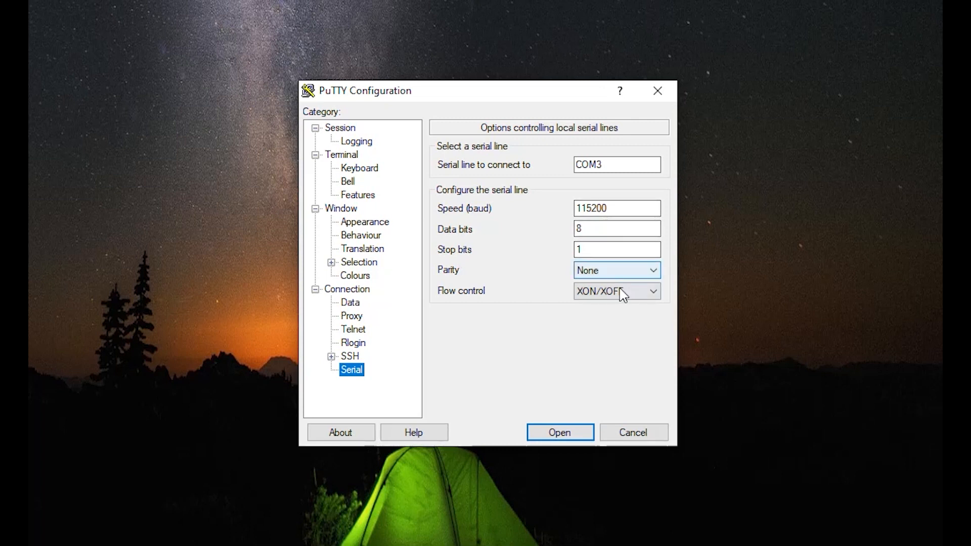
click(613, 291)
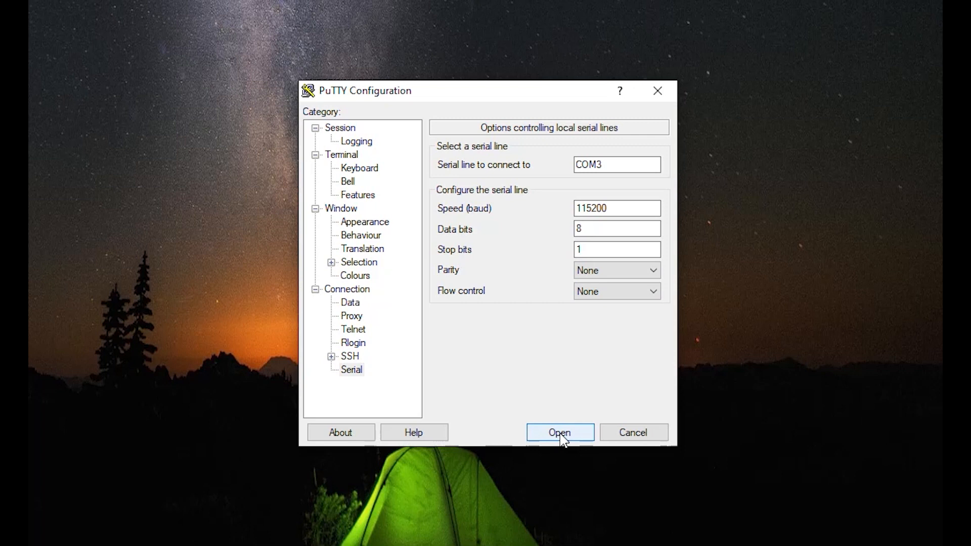
click(559, 432)
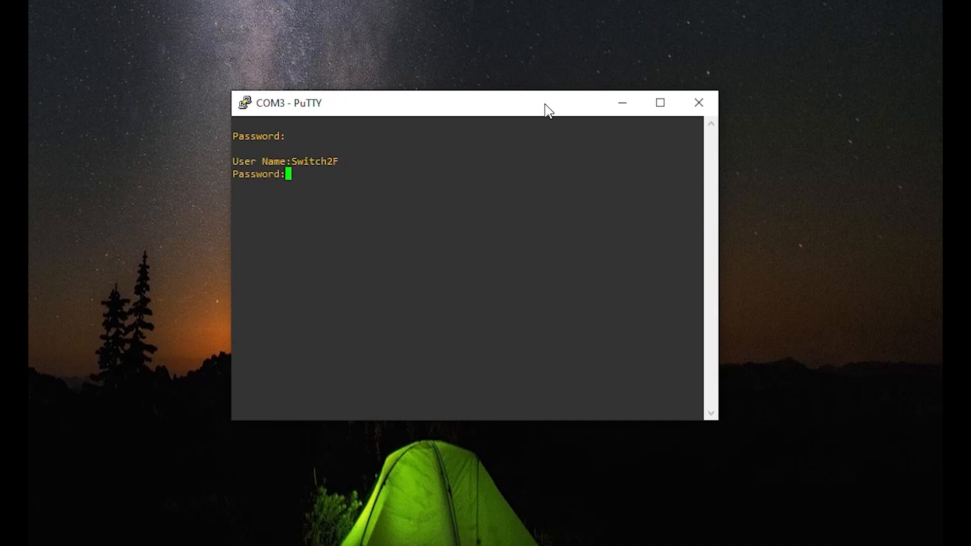
Submit the console password to log in to the switch
key(Return)
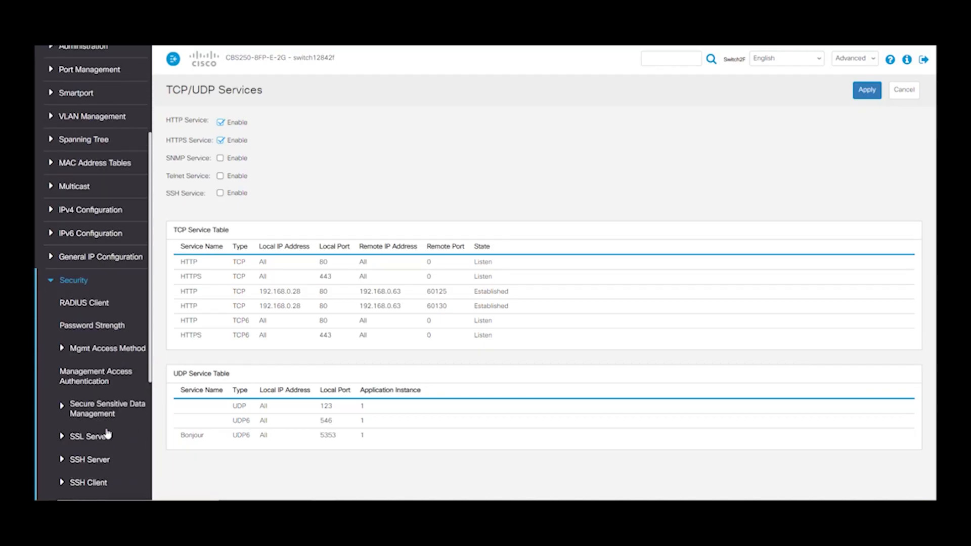
Enable and apply the SSH and Telnet services under Security > TCP/UDP Services
scroll(down, 3)
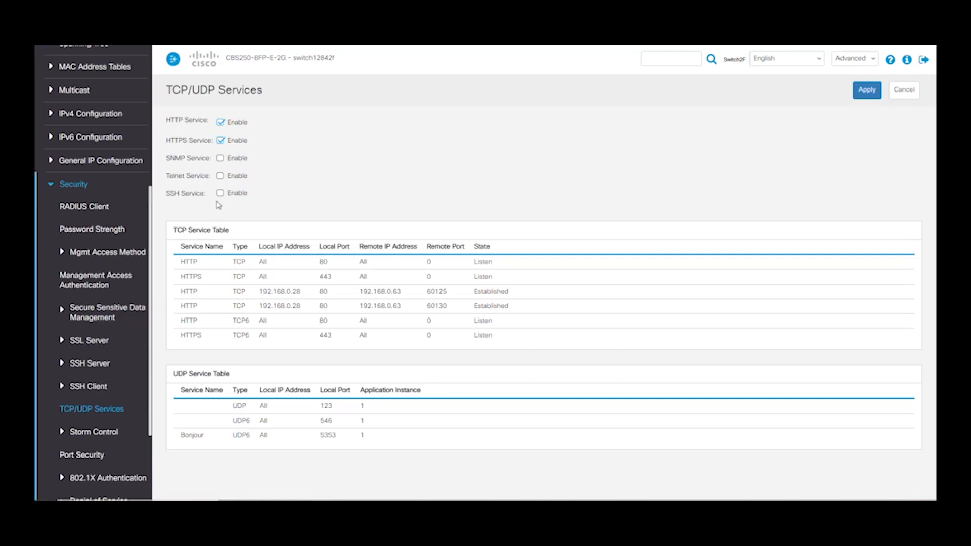
click(866, 90)
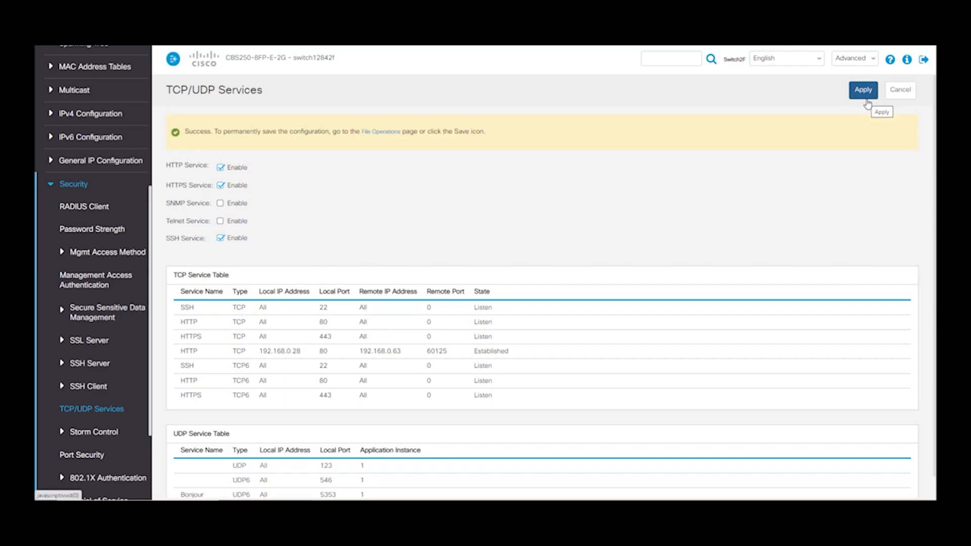
mouse_move(467, 216)
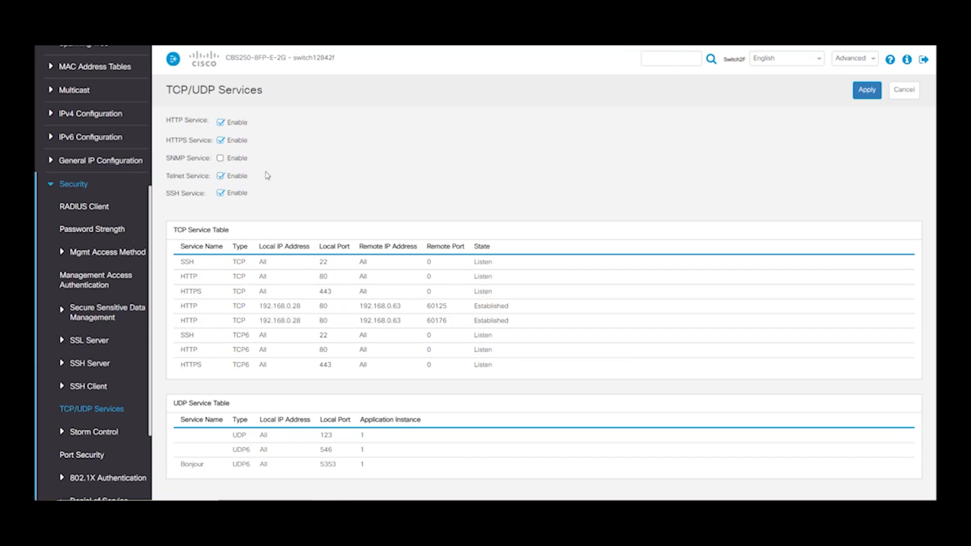
click(866, 90)
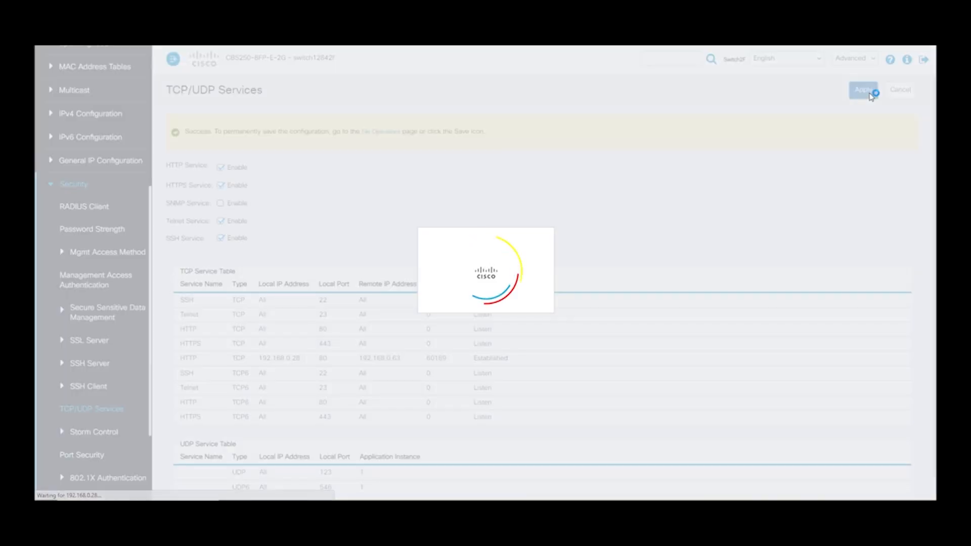
click(861, 90)
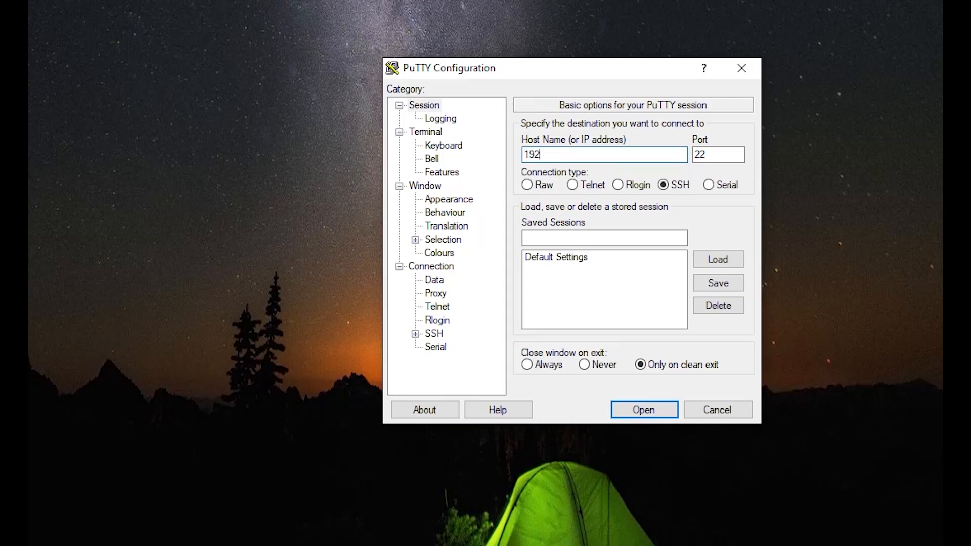
Open an SSH session to host 192.168.0.28 on port 22
text(.168)
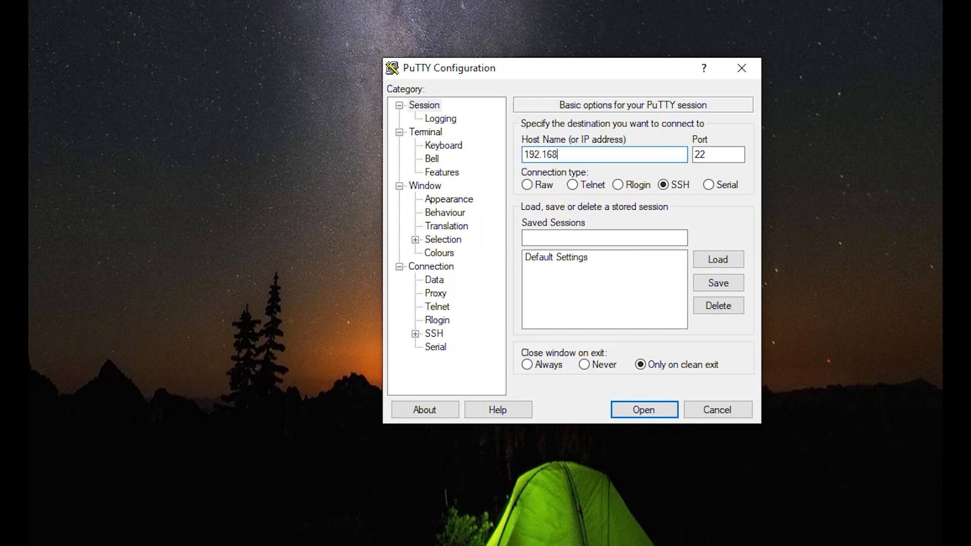
text(.0.)
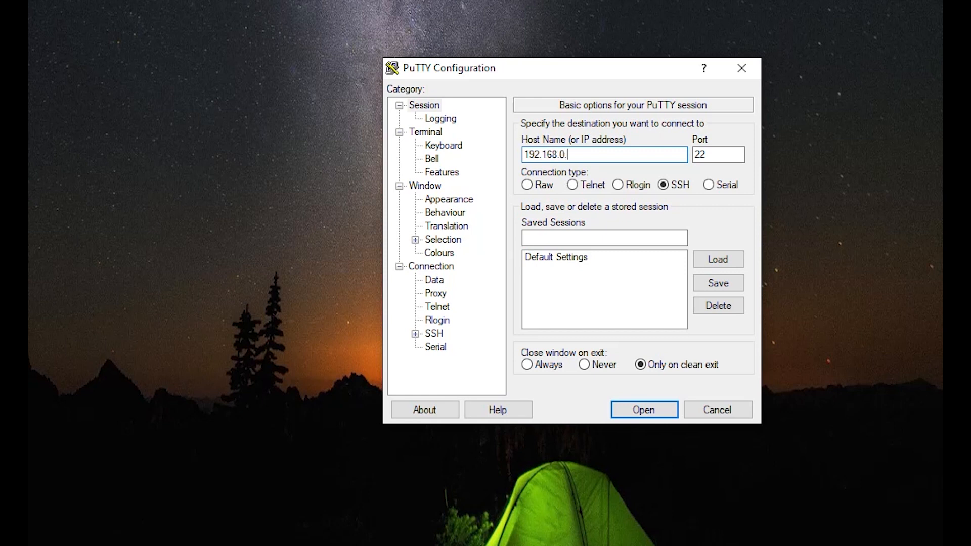
text(28)
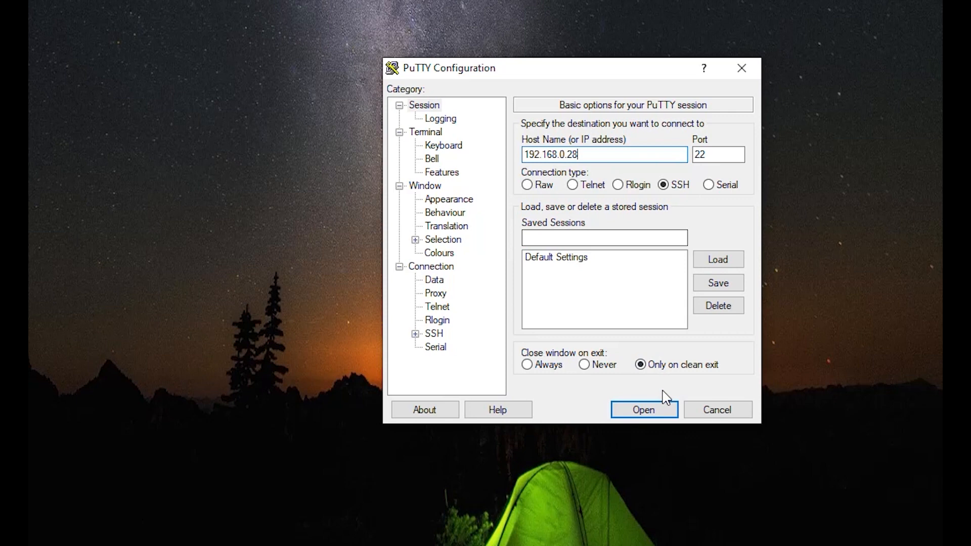
click(643, 409)
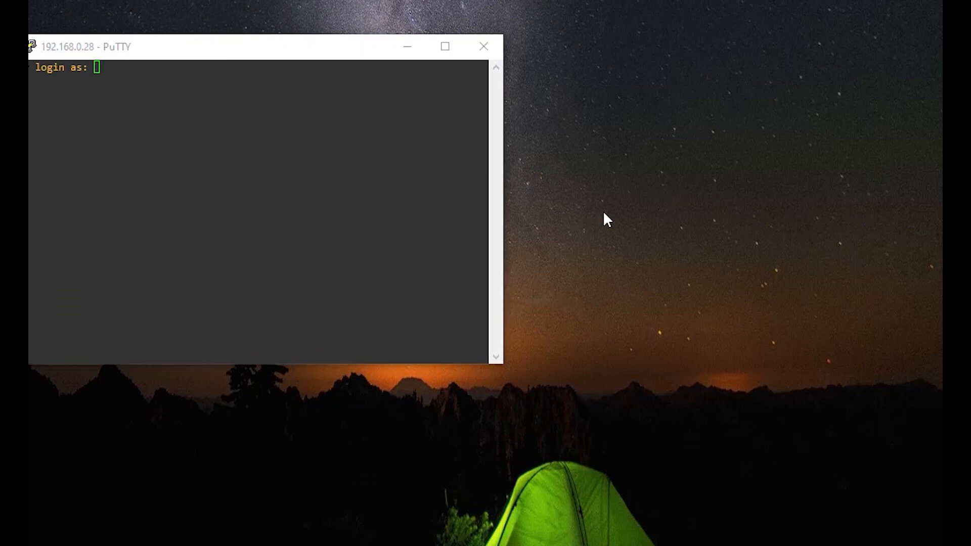
Log in over SSH as 'admin' with the switch password
text(admin)
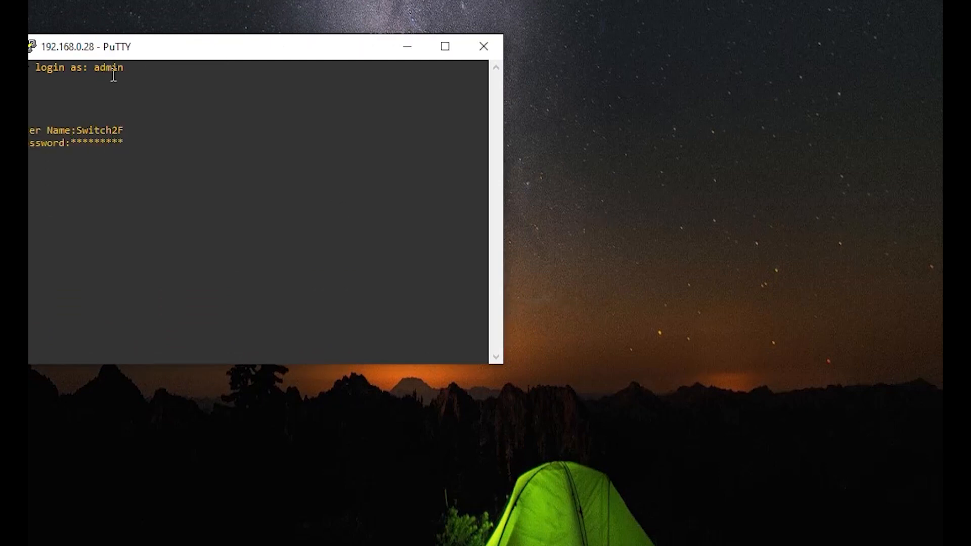
key(Return)
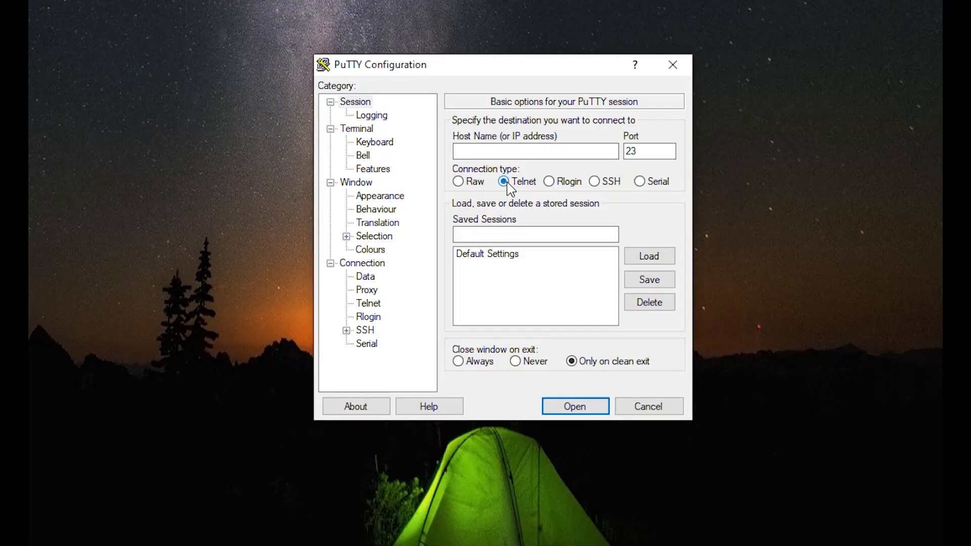
Open a Telnet session to host 192.168.0.28 on port 23
text(192)
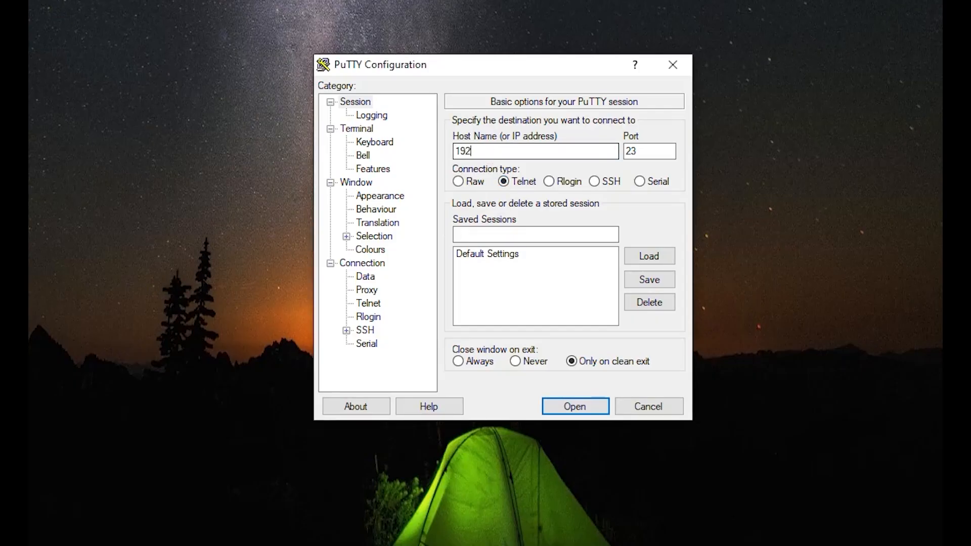
text(.168.0)
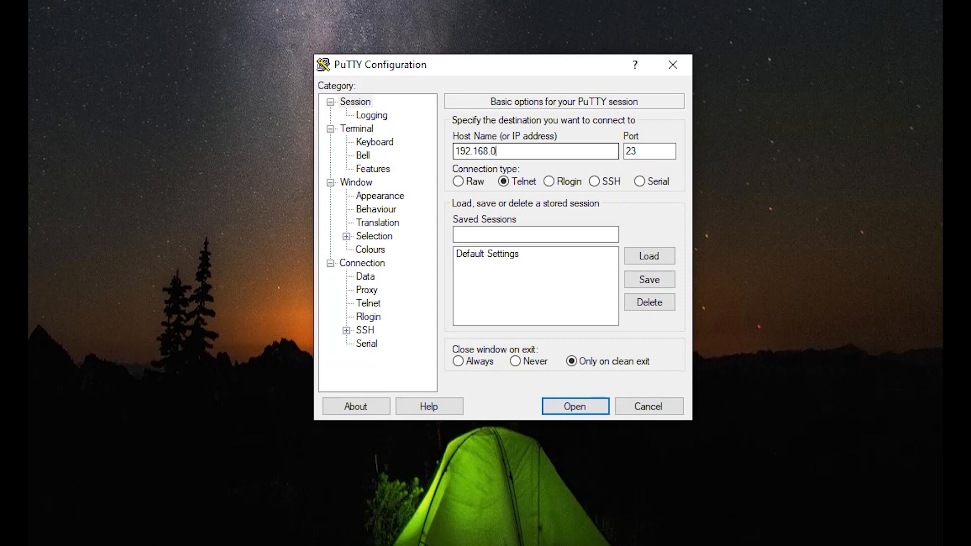
text(28)
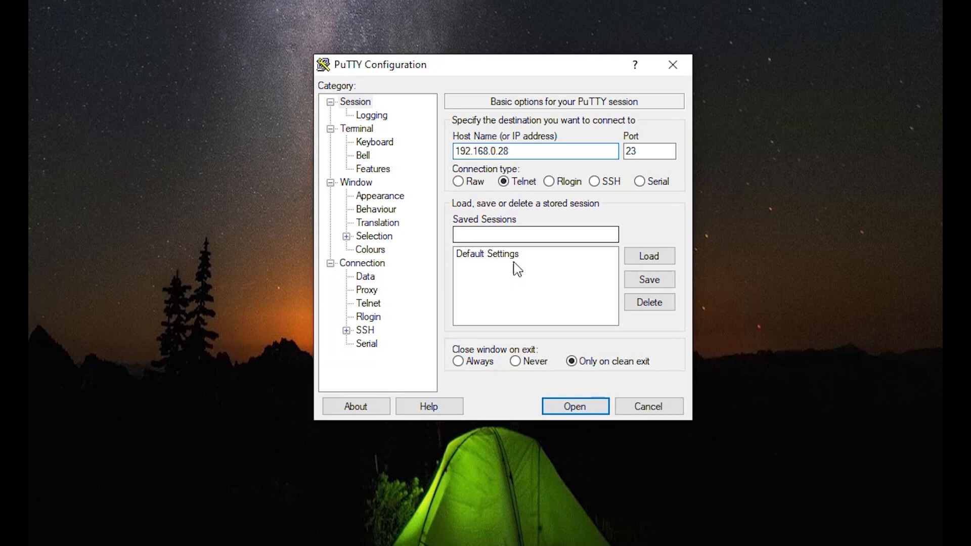
click(574, 406)
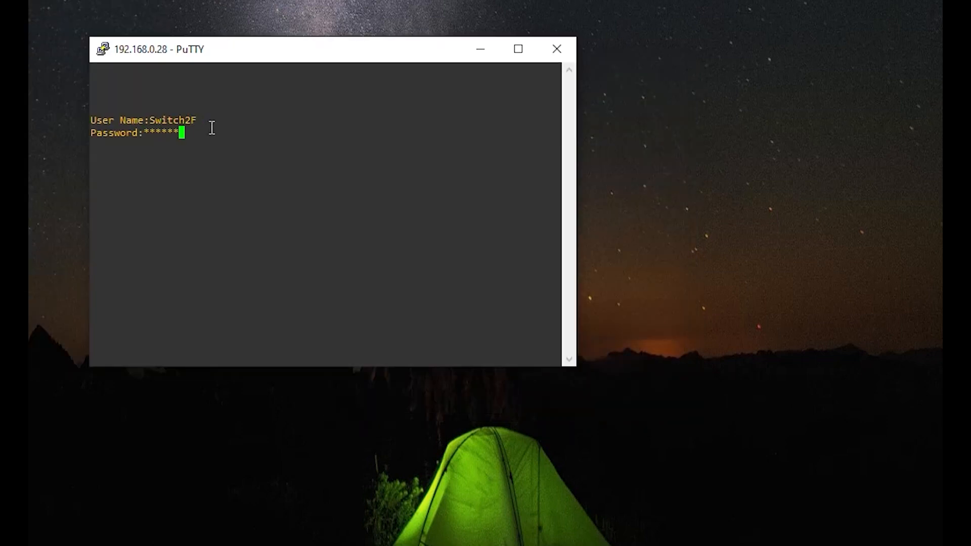
Submit the Telnet password to reach the switch12842f# prompt
key(Return)
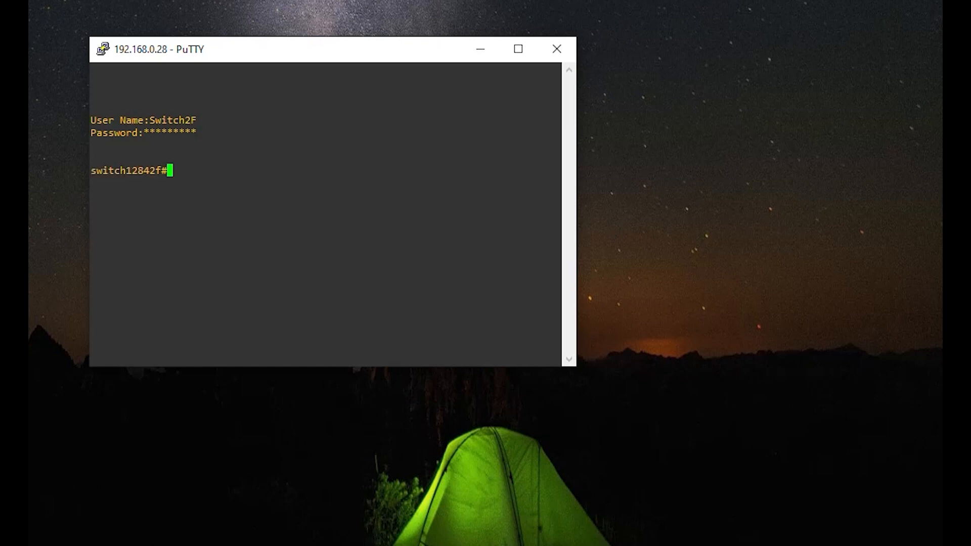